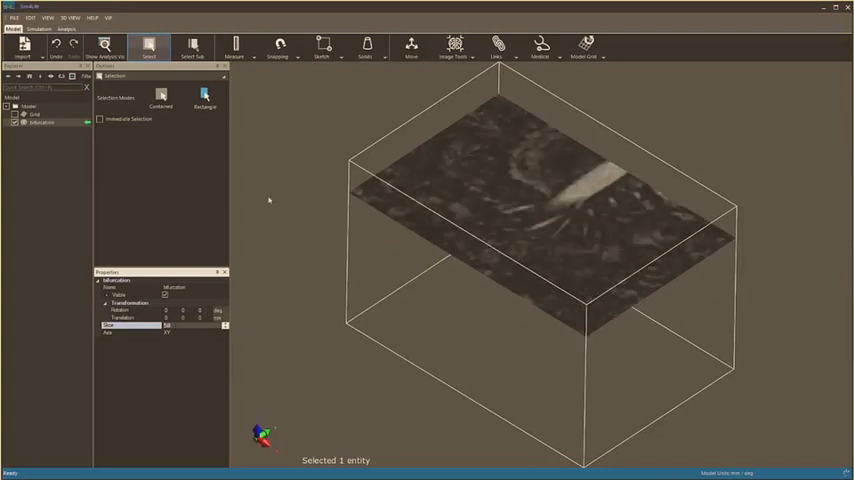
# Step: Segment the bifurcation image into a label field and open Surface Extraction on it
pyautogui.click(453, 47)
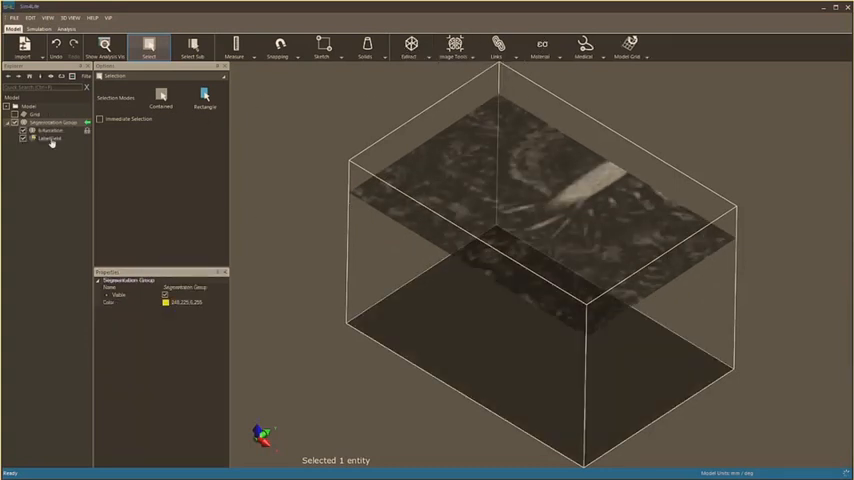
pyautogui.click(50, 138)
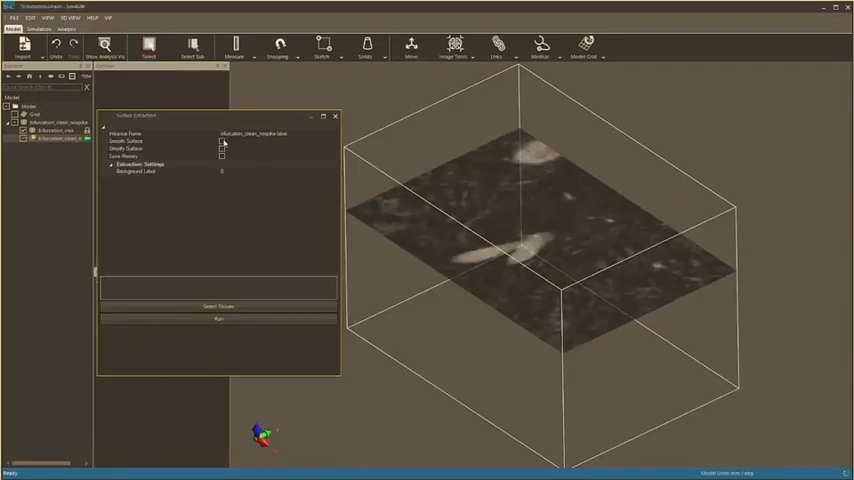
# Step: Run Surface Extraction to generate the bifurcation triangle mesh from the label field
pyautogui.click(222, 141)
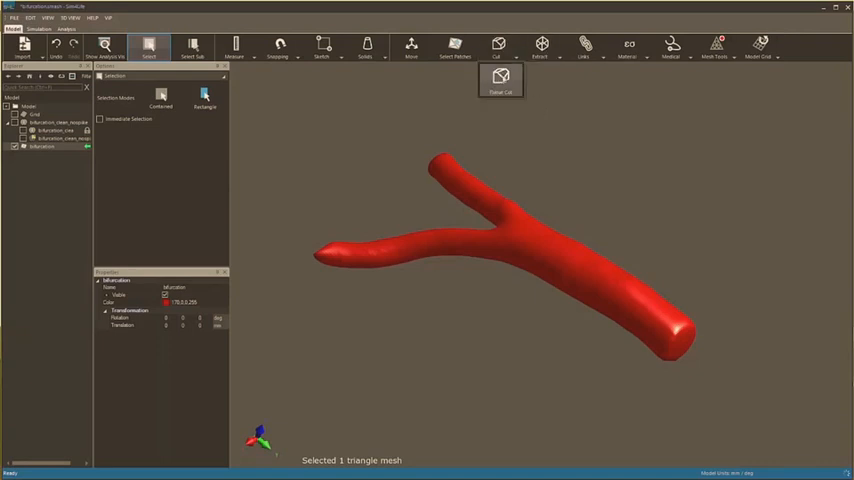
# Step: Planar-cut the vessel ends and create Inlet, Outlet1, Outlet2 and VesselWall patches
pyautogui.click(501, 78)
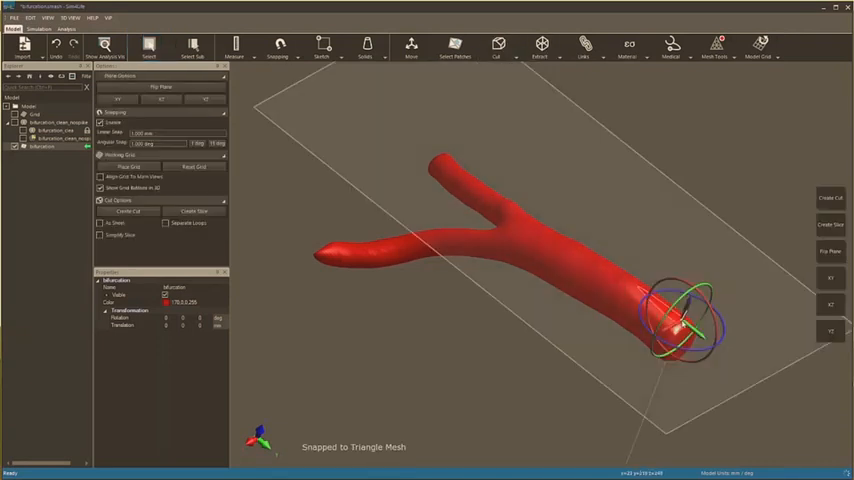
pyautogui.click(831, 251)
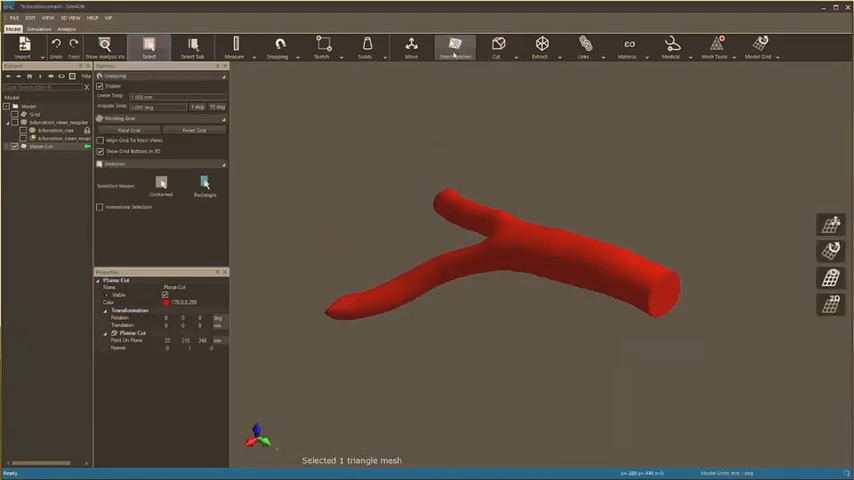
pyautogui.click(454, 44)
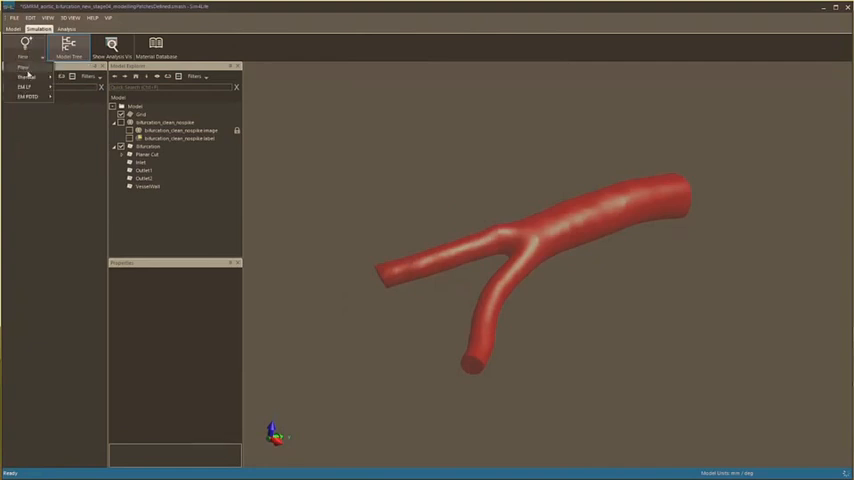
# Step: Create a stationary Flow simulation with velocity inflow, pressure outlets and walls, then generate the mesh
pyautogui.click(24, 67)
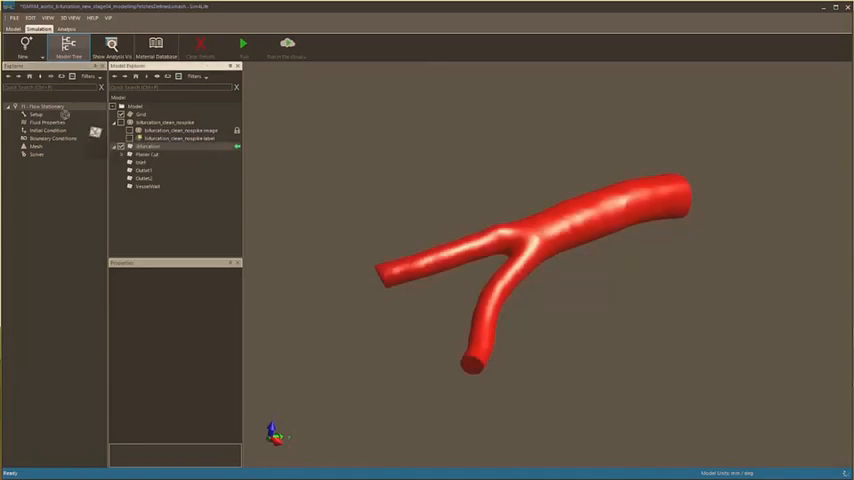
pyautogui.click(37, 114)
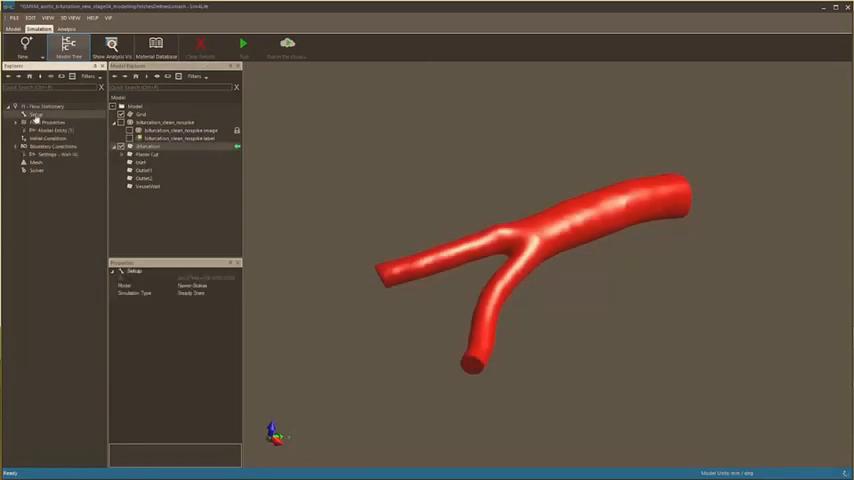
pyautogui.click(47, 122)
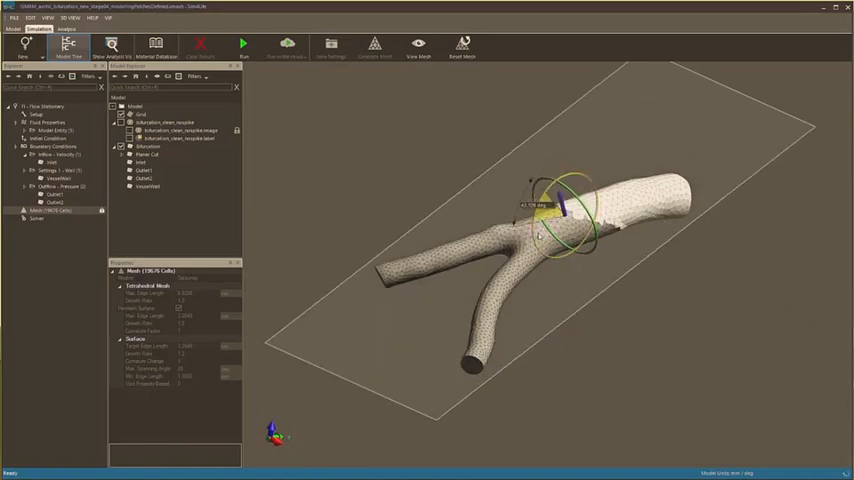
# Step: Add Streamline and WSS Surface Viewers for the bifurcation's Overall Field
pyautogui.click(66, 29)
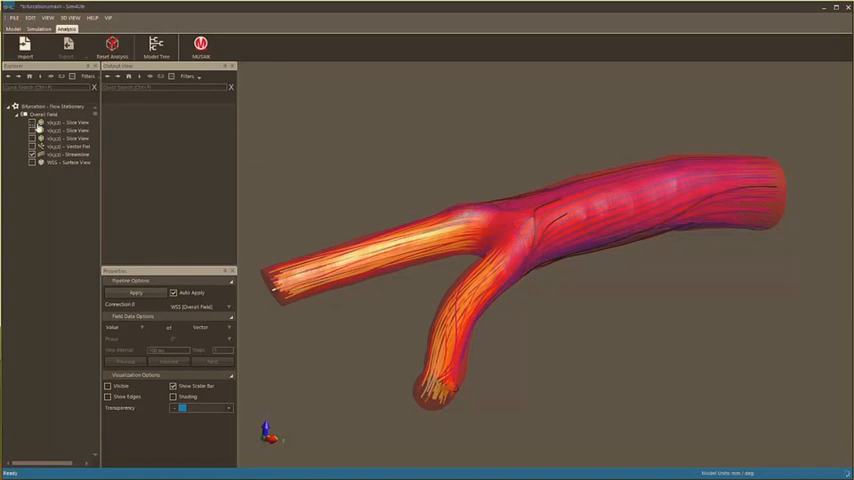
# Step: Load the aneurysm results and enable the Streamline Viewer with its velocity scalar bar
pyautogui.click(156, 46)
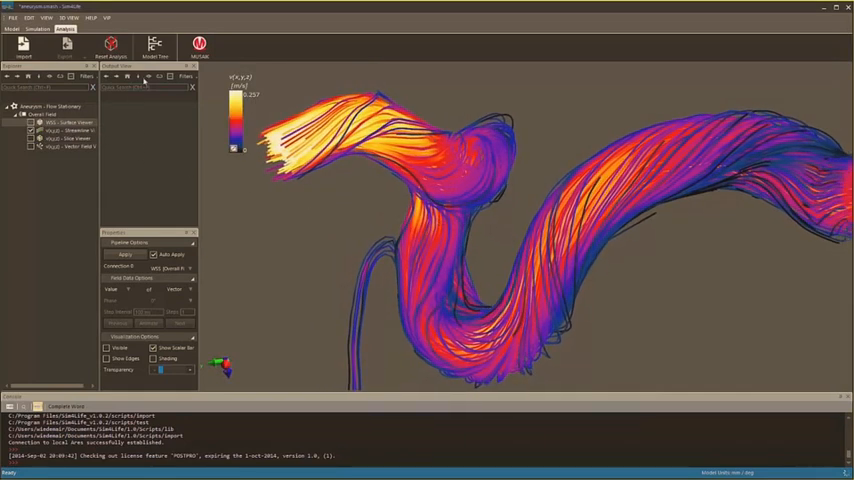
# Step: Load the bronchial tree results and enable the WSS Surface Viewer in the Explorer
pyautogui.click(154, 46)
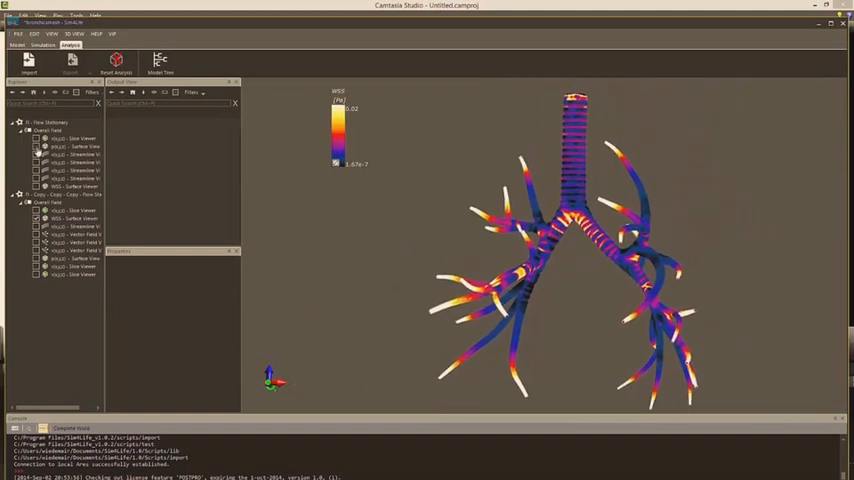
pyautogui.click(65, 169)
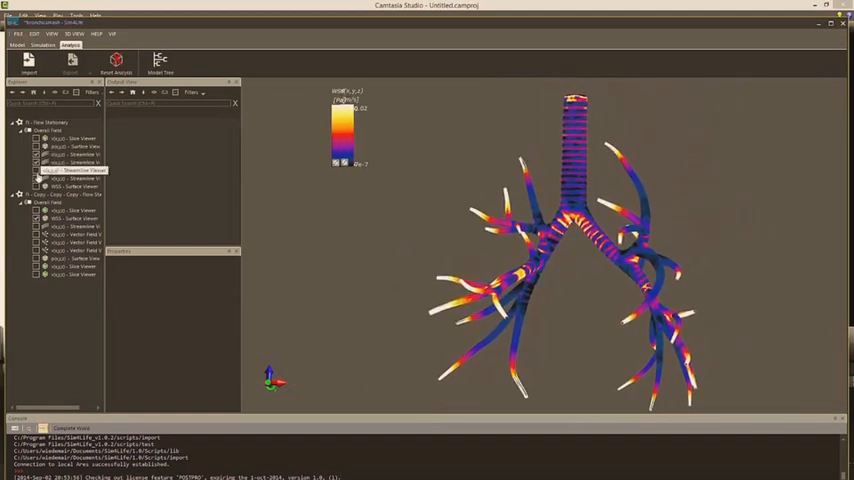